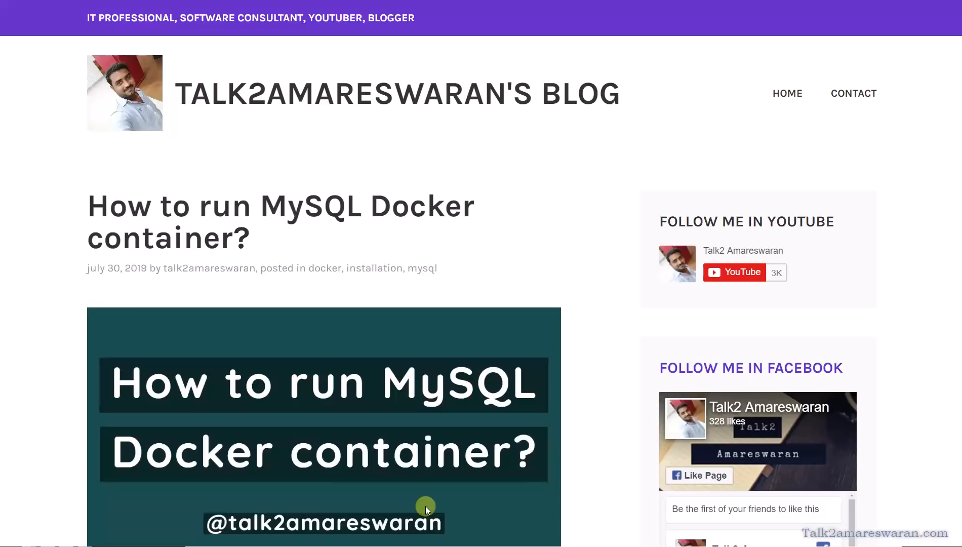
# - Pull the mysql/mysql-server:latest image onto the VM and begin listing local images
pyautogui.scroll(-3)
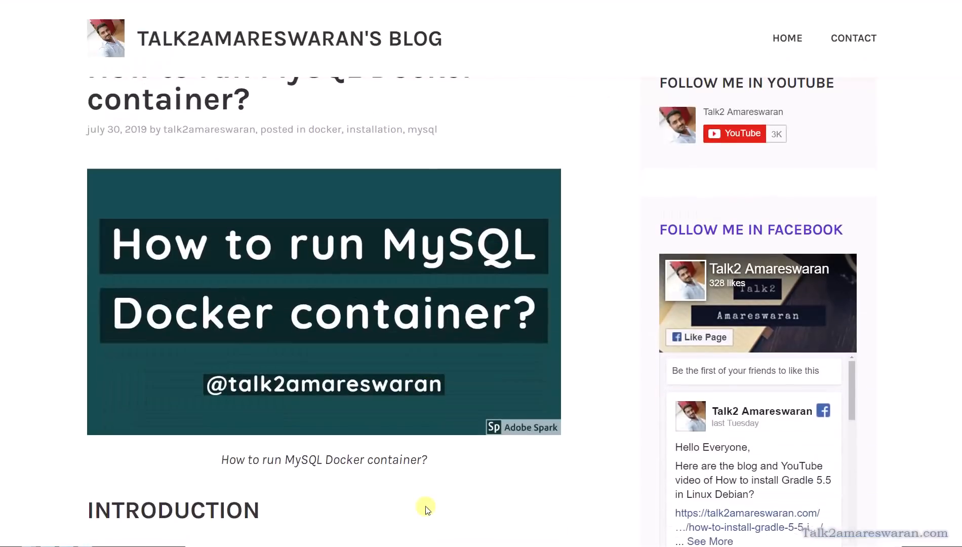
pyautogui.scroll(-3)
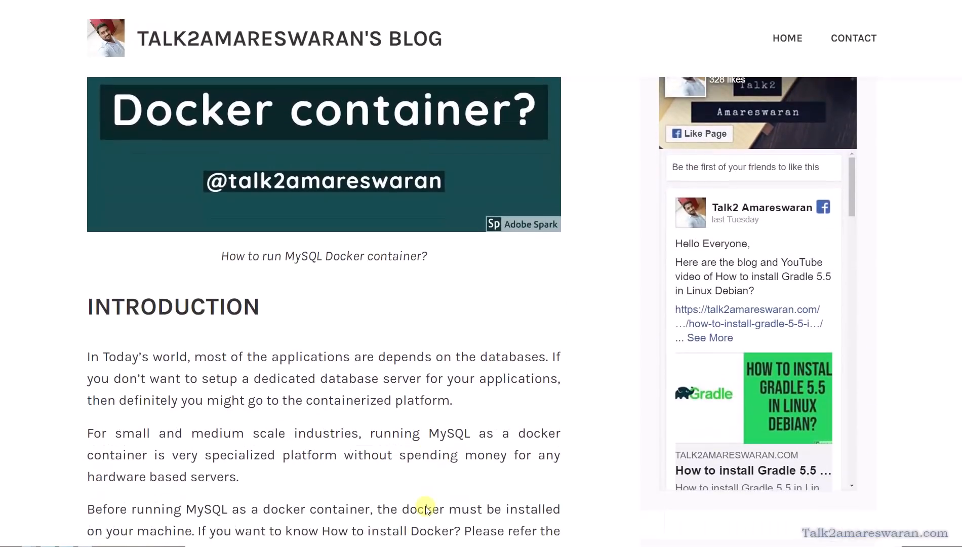
pyautogui.scroll(-3)
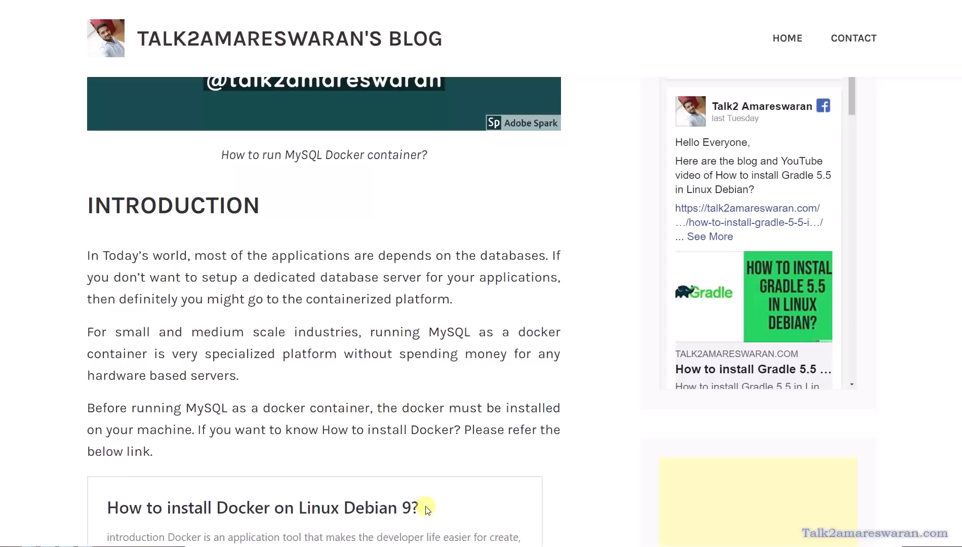
pyautogui.scroll(-3)
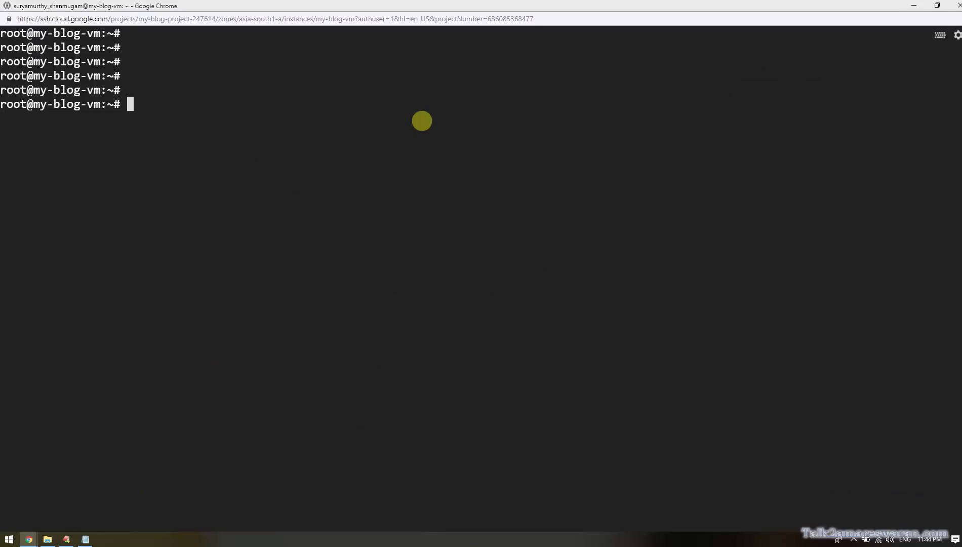
pyautogui.write('docker pull mysql/mysql-server:latest')
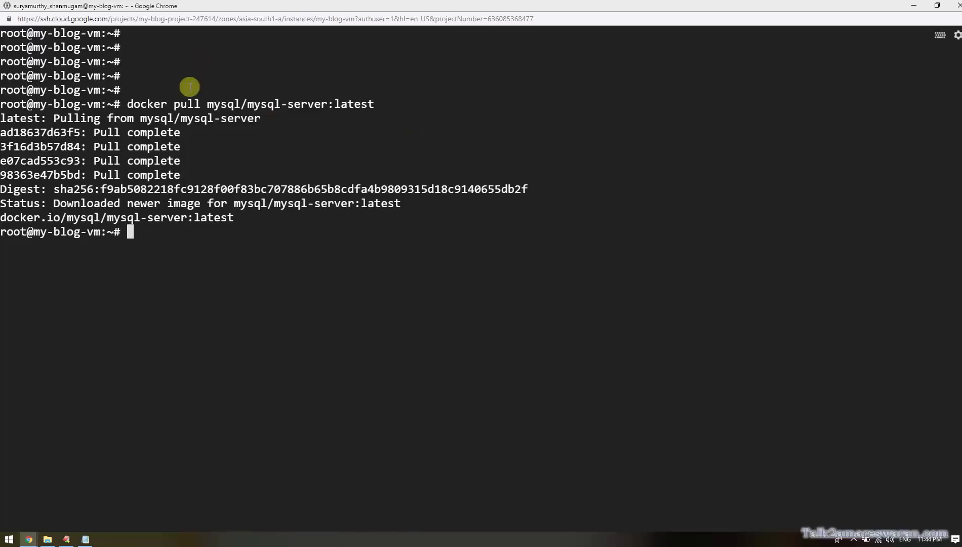
pyautogui.moveTo(265, 270)
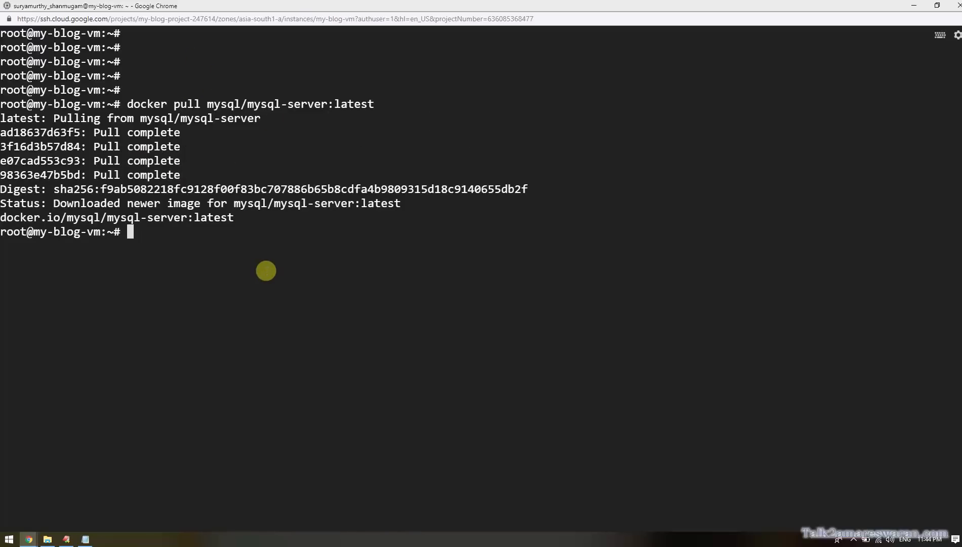
pyautogui.write('docker images')
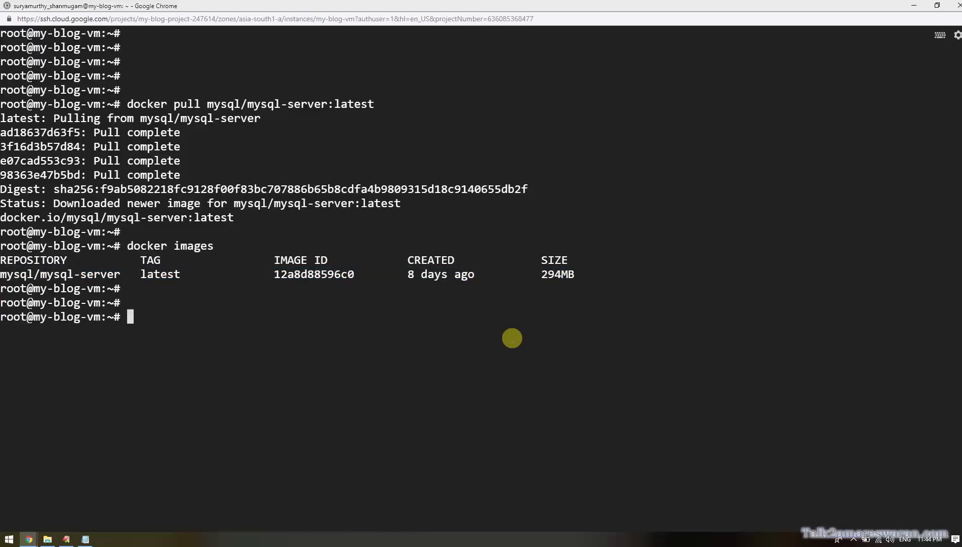
# - Draft docker run -p 3306:3306 -d --name=mysql mysql/mysql-server:latest without executing it
pyautogui.write('docker run -p 3306:3306 -d --name=mysql mysql/mysql-server:latest')
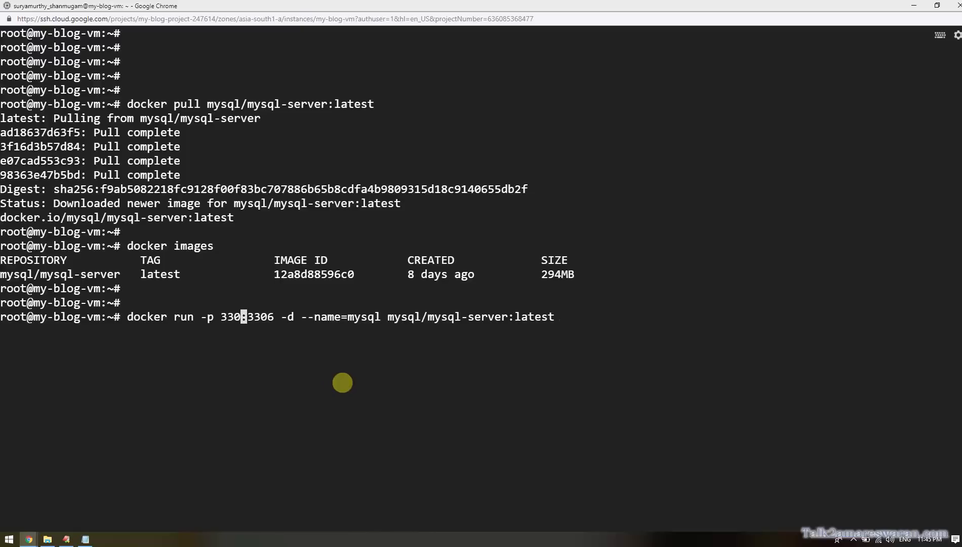
# - Change the port mapping to 3307 and launch the detached container named mysql
pyautogui.write('7')
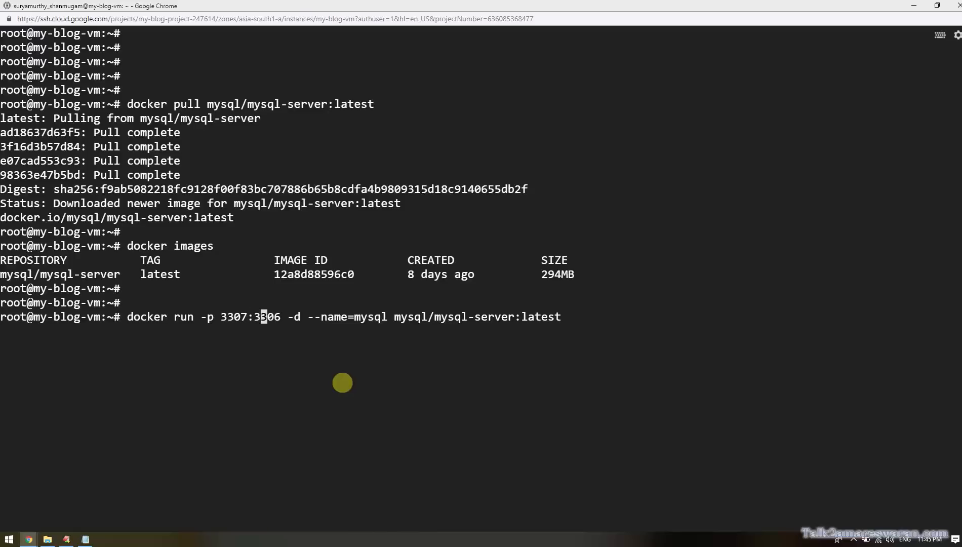
pyautogui.press('Right')
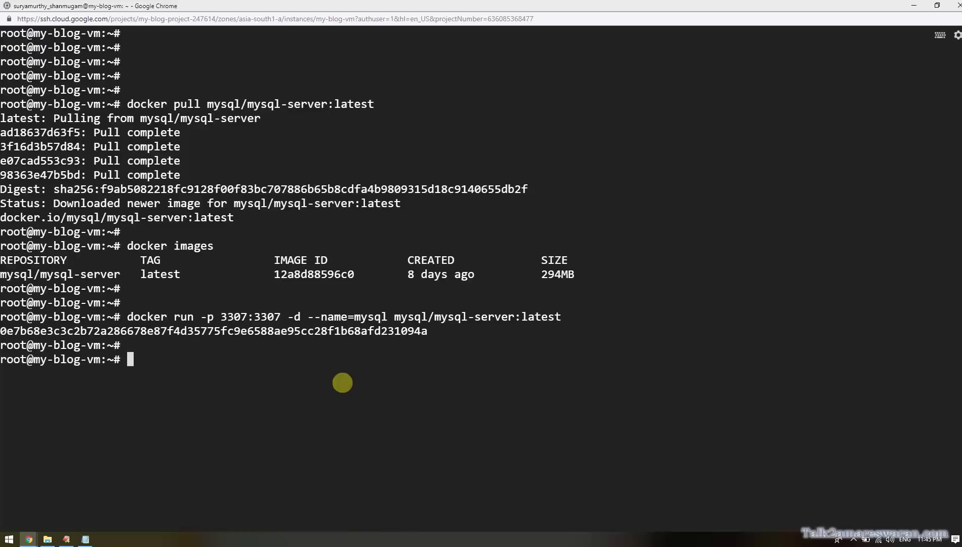
pyautogui.write('docker ps')
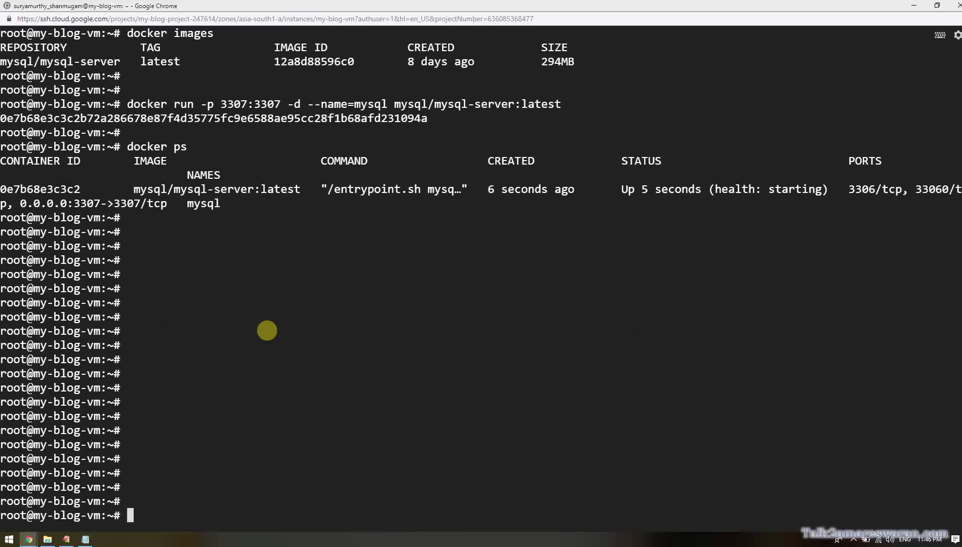
# - Show the mysql container logs and copy the generated root password from them
pyautogui.write('docker logs mysql')
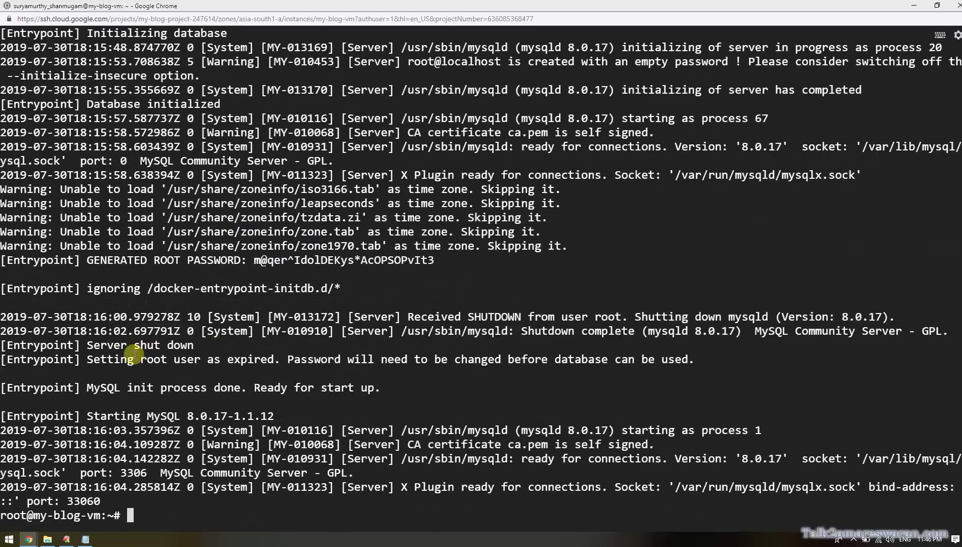
pyautogui.doubleClick(110, 259)
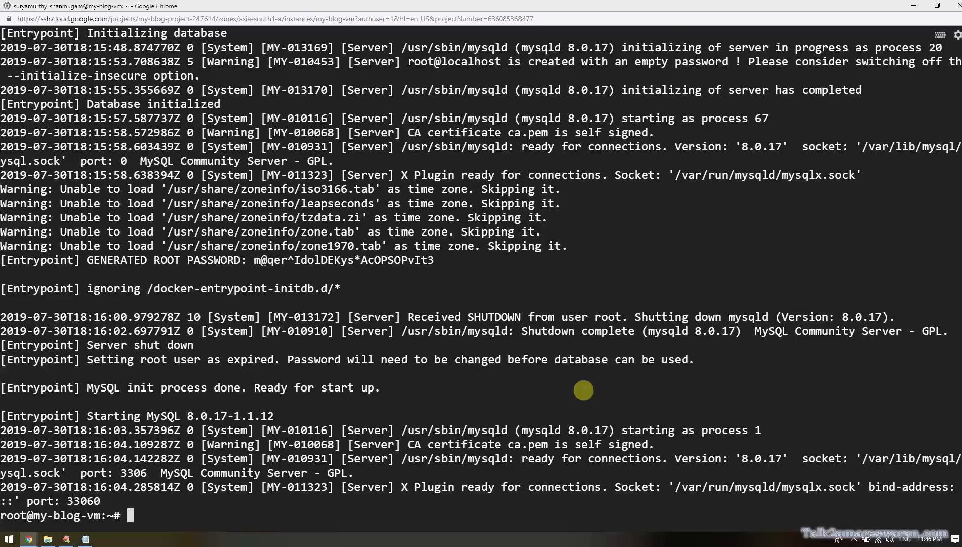
pyautogui.press('enter')
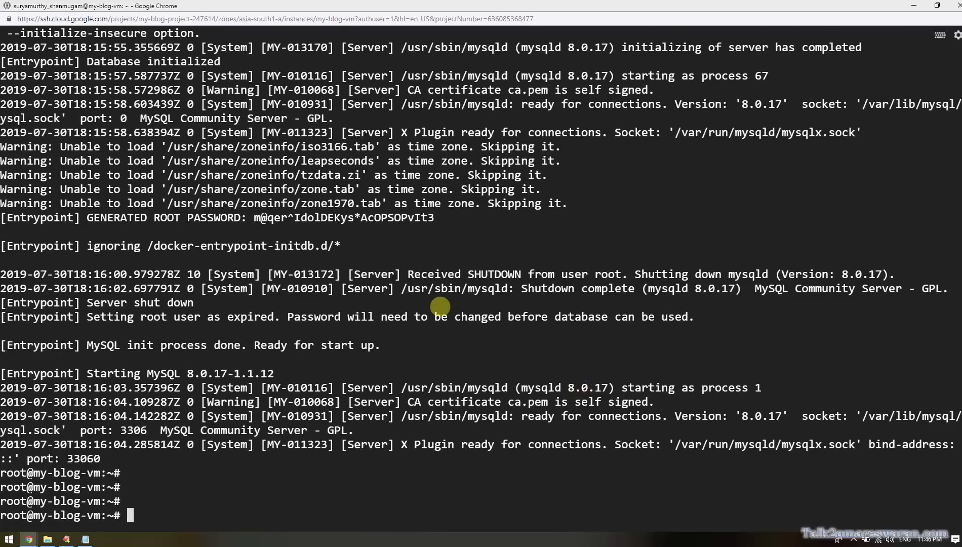
pyautogui.write('docker exec it mysql bash')
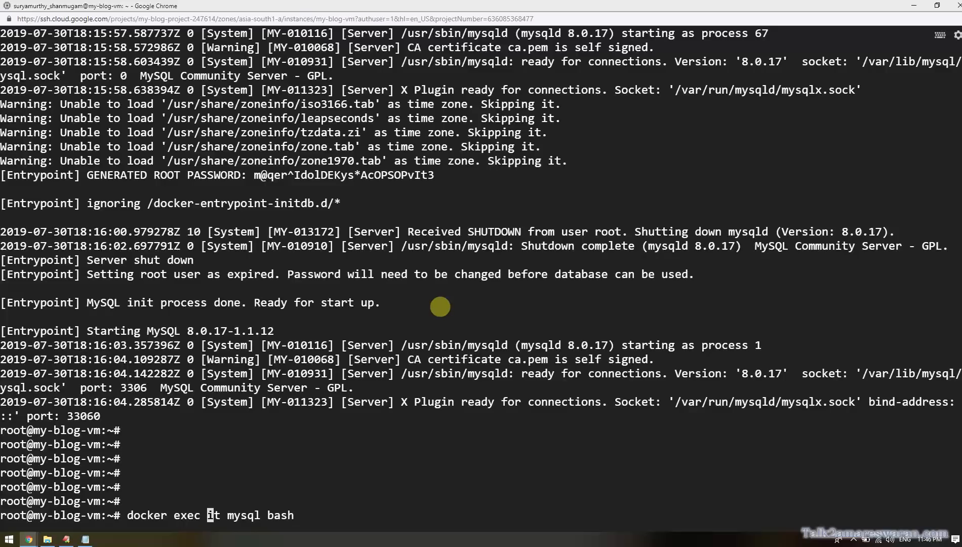
# - Enter a bash shell in the mysql container and start mysql -uroot -p
pyautogui.write('-')
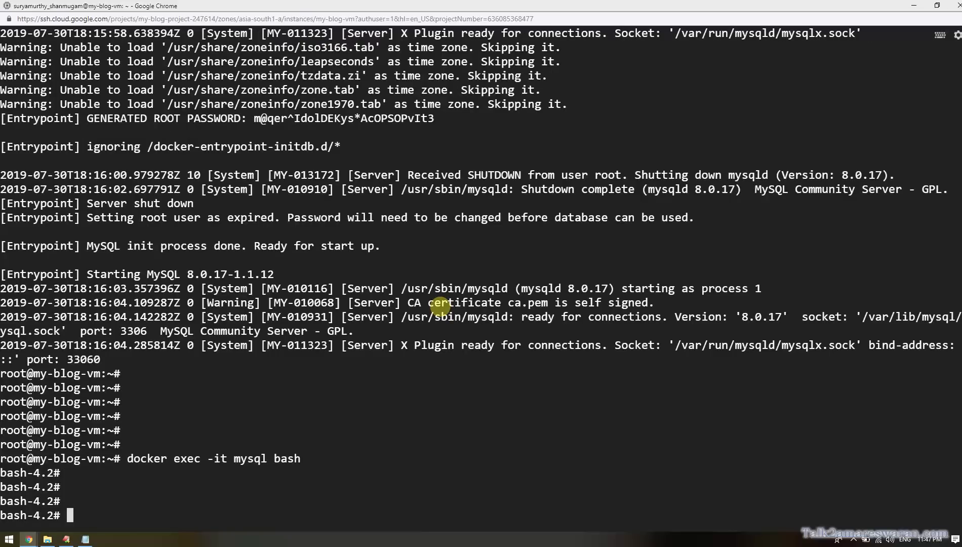
pyautogui.write('mysql -uroot -p')
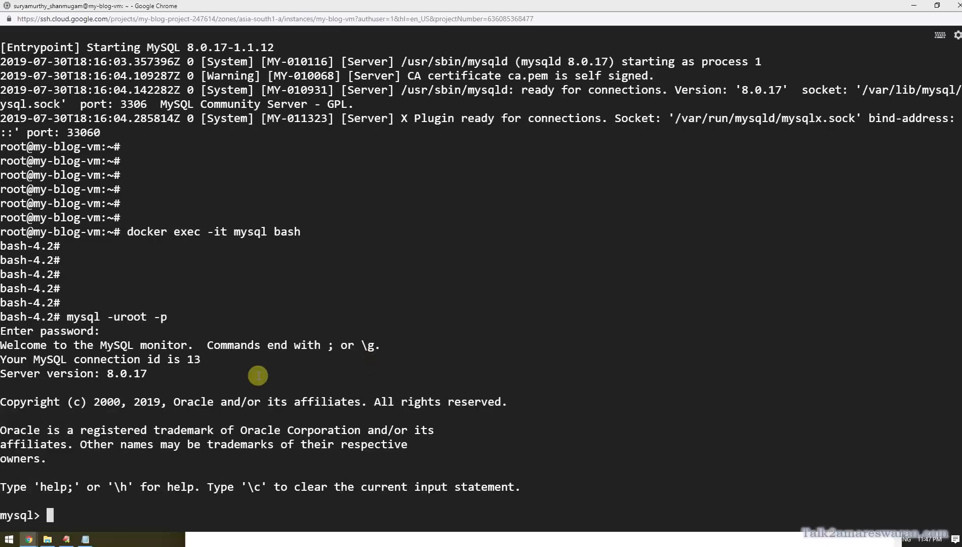
# - Log into the MySQL monitor as root and draft the ALTER USER 'root'@'localhost' statement
pyautogui.press('Enter')
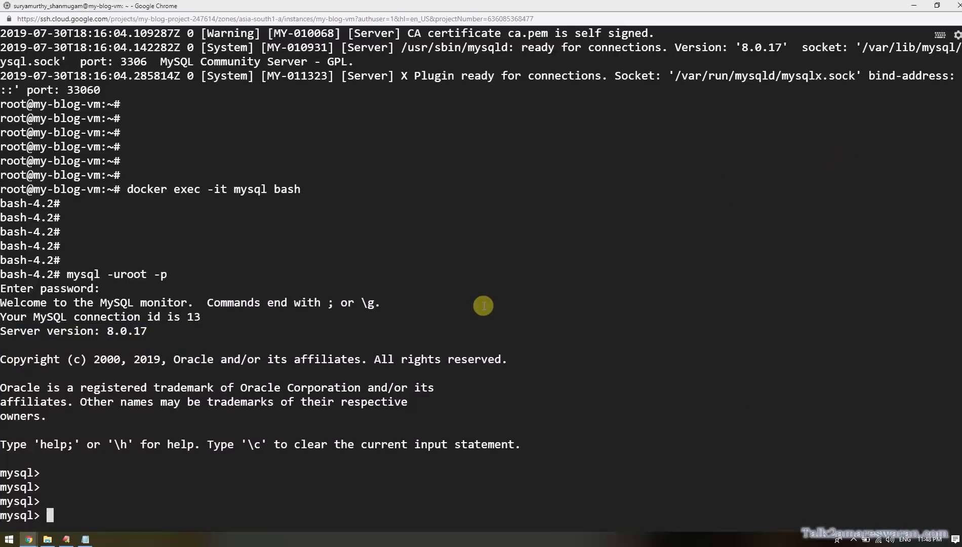
pyautogui.scroll(-3)
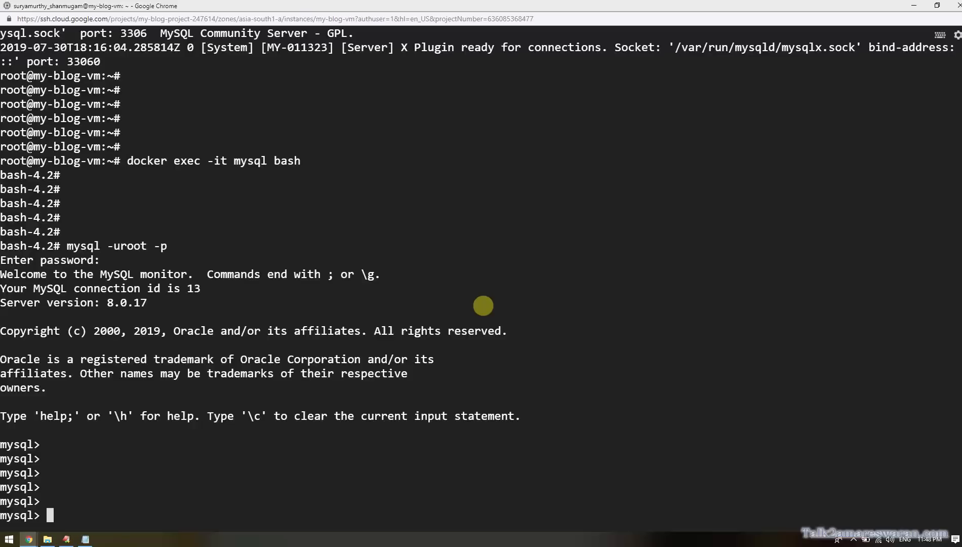
pyautogui.moveTo(461, 169)
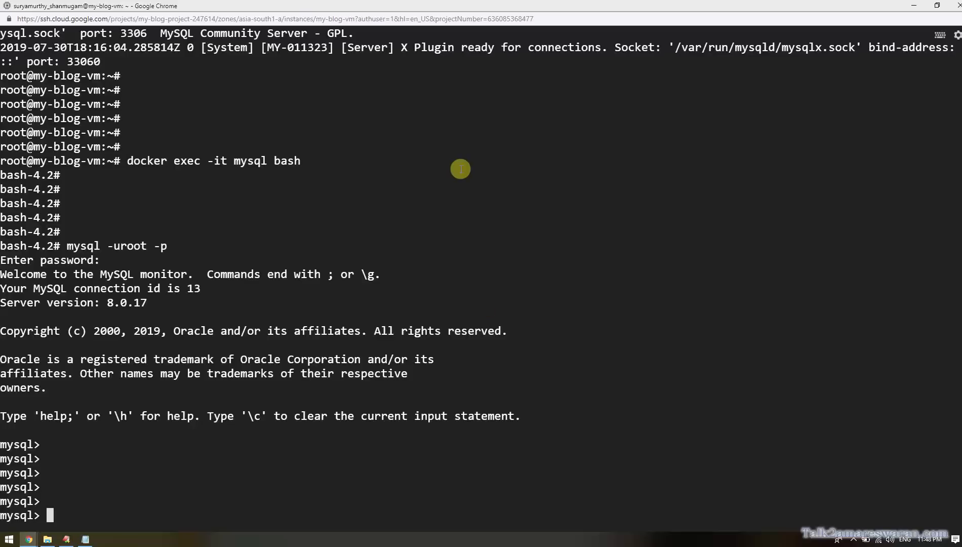
pyautogui.write("ALTER USER 'root'@'localhost' IDENTIFIED BY 'newpassword';")
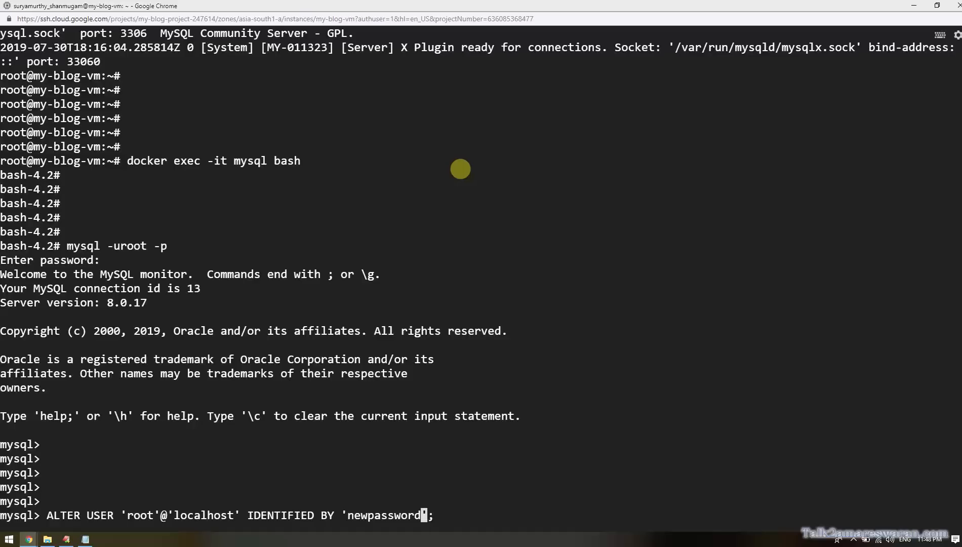
# - Replace the placeholder with the new root password and run the ALTER USER statement, query OK
pyautogui.press('Backspace')
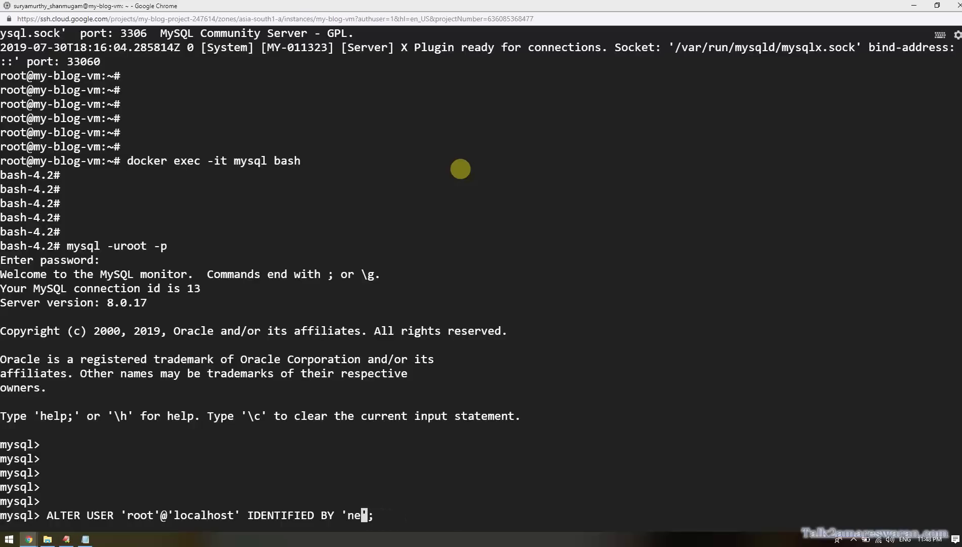
pyautogui.press('Backspace')
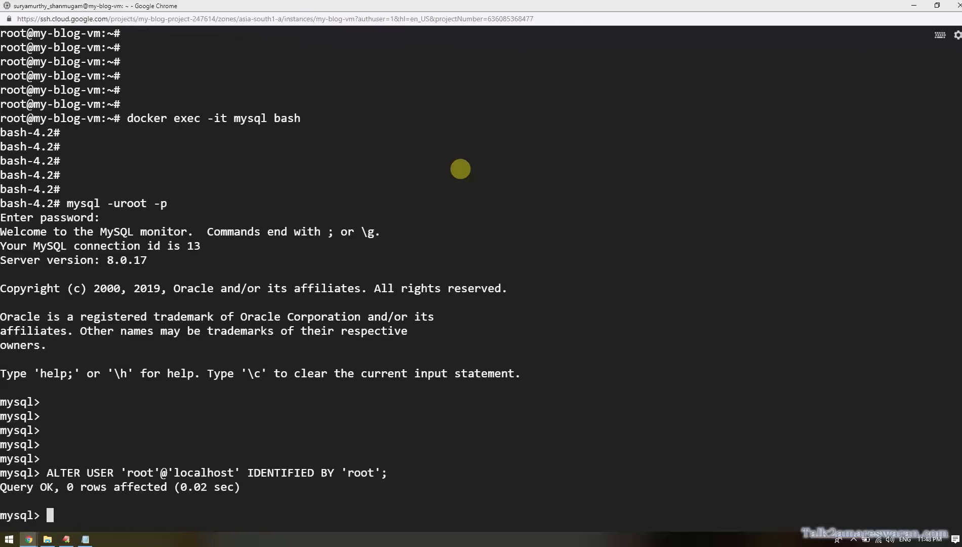
pyautogui.write('sh')
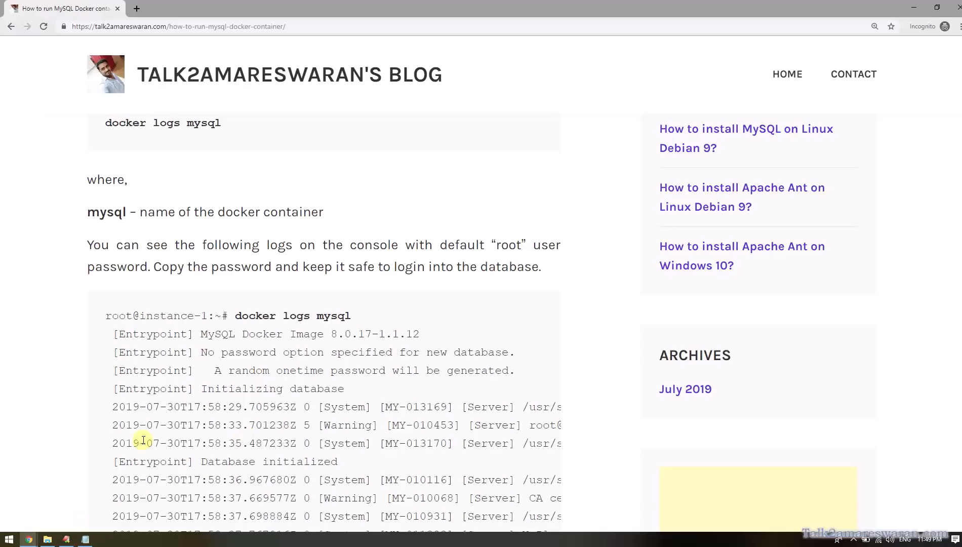
# - Scroll the blog post back up to its title and introduction
pyautogui.scroll(3)
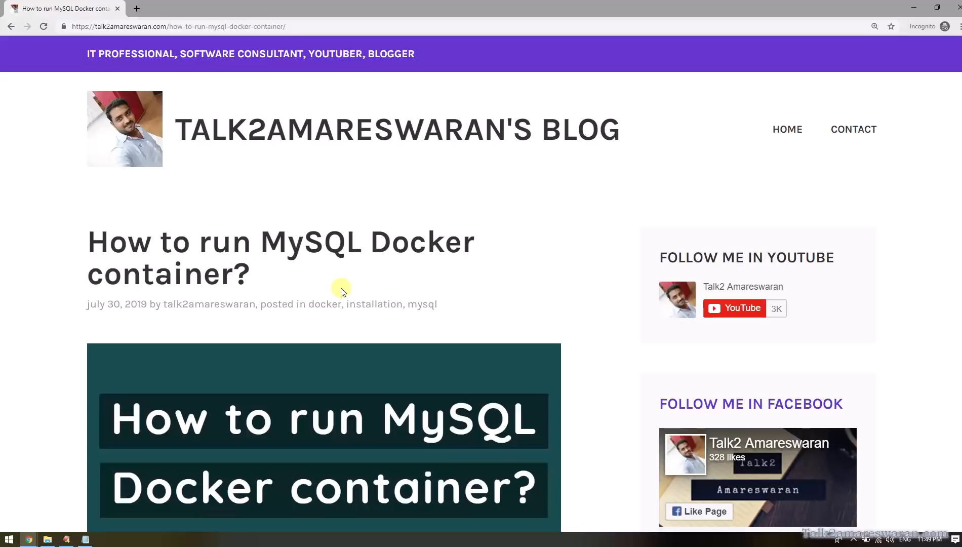
pyautogui.moveTo(573, 307)
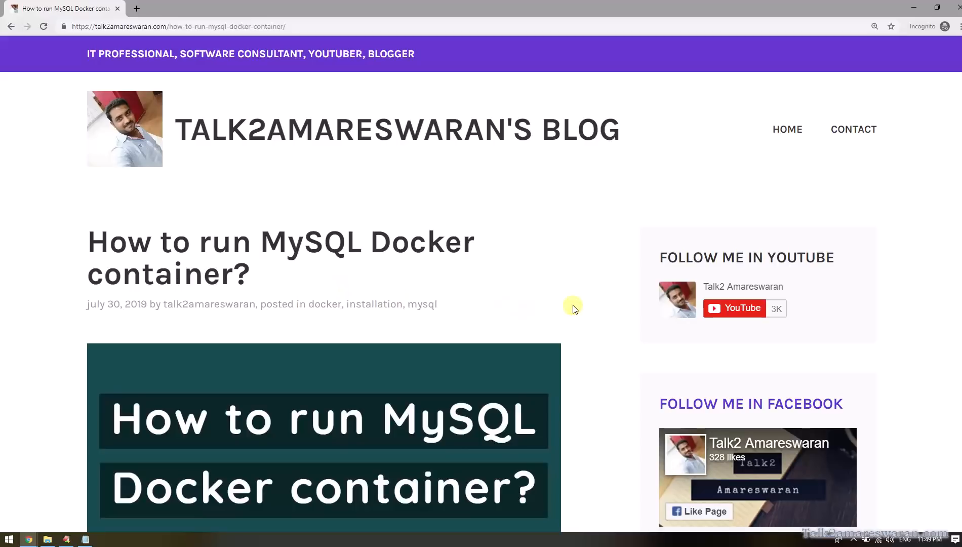